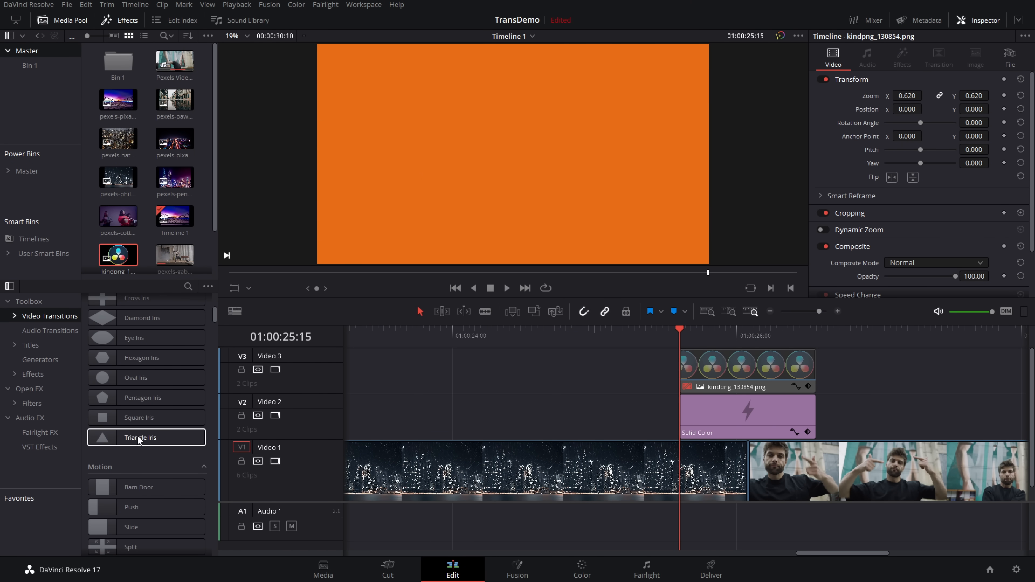
Step: Set the Hexagon Iris Ease to In & Out, raise Border to about 124.58 and pick its Color swatch
{"action": "left_click", "coordinate": [142, 358]}
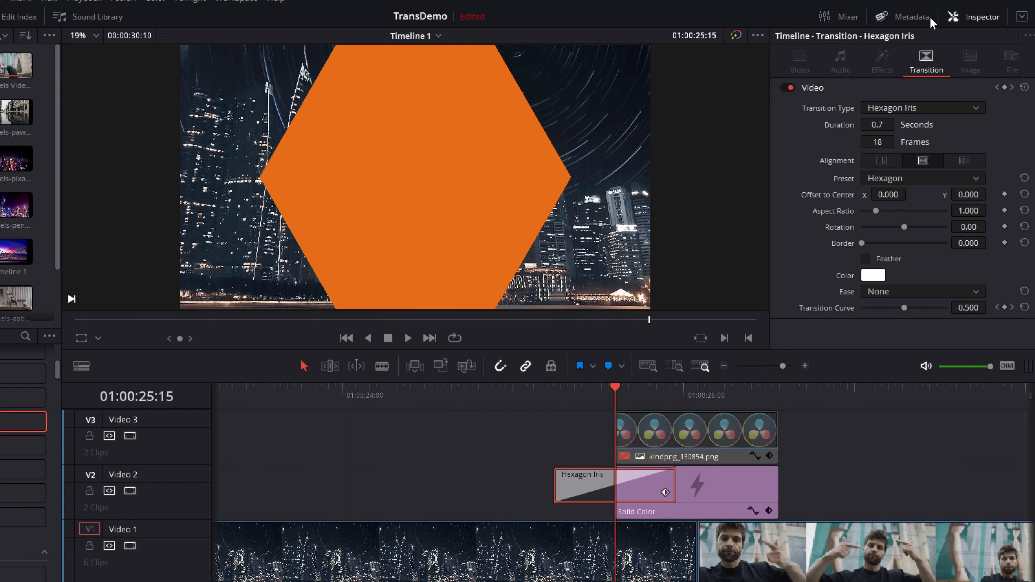
{"action": "left_click", "coordinate": [922, 291]}
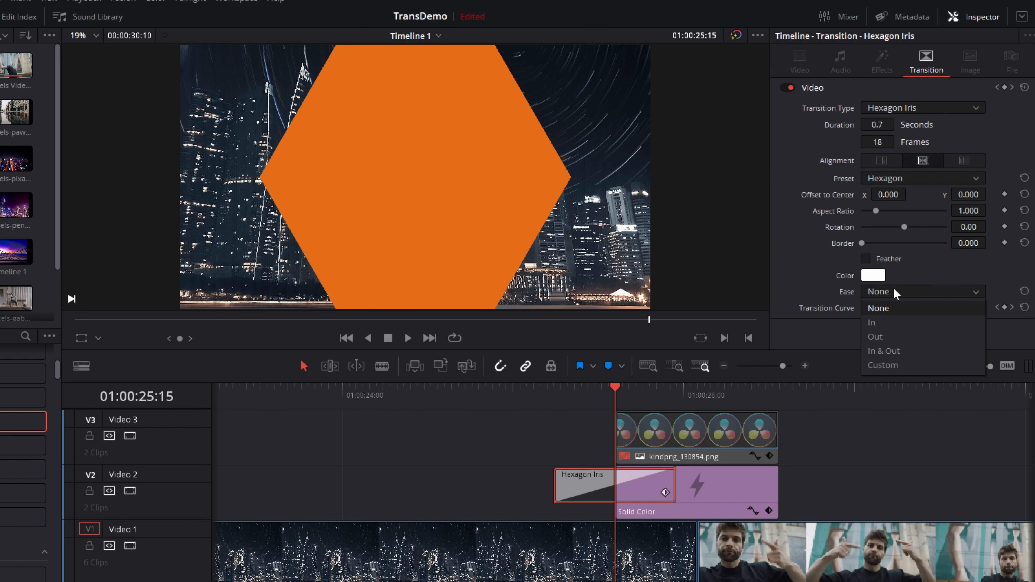
{"action": "left_click", "coordinate": [883, 350]}
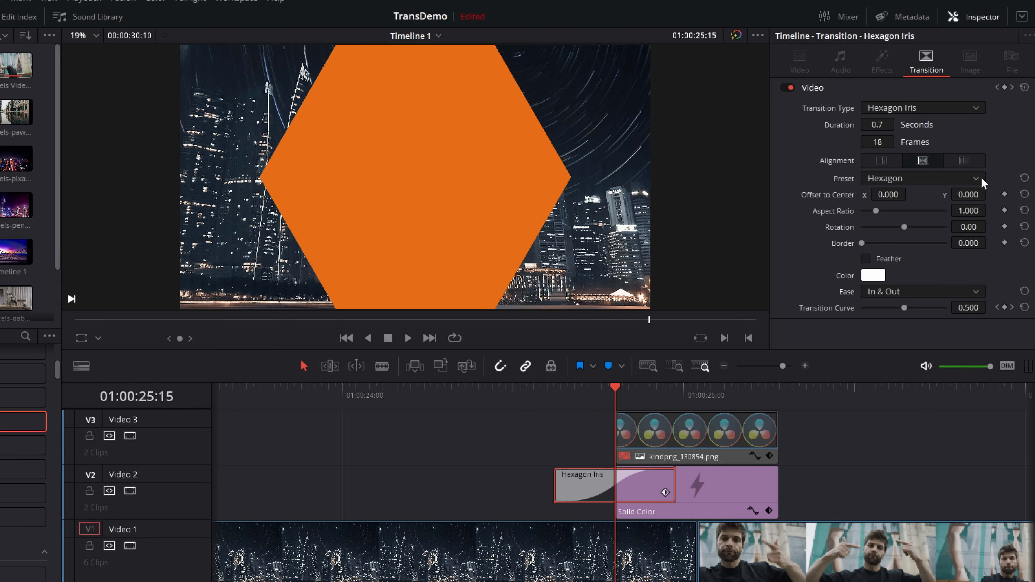
{"action": "mouse_move", "coordinate": [902, 182]}
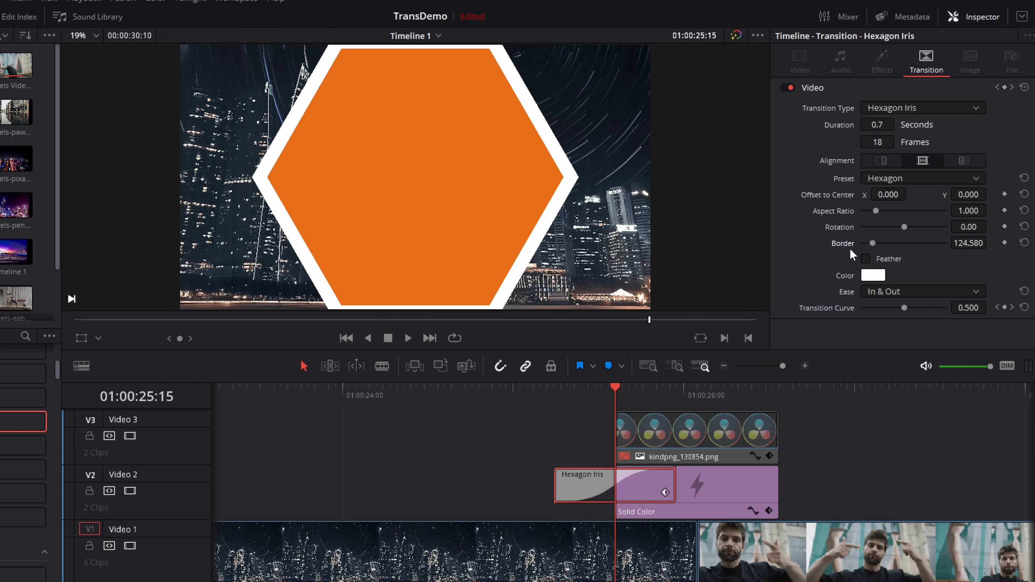
{"action": "left_click", "coordinate": [872, 276]}
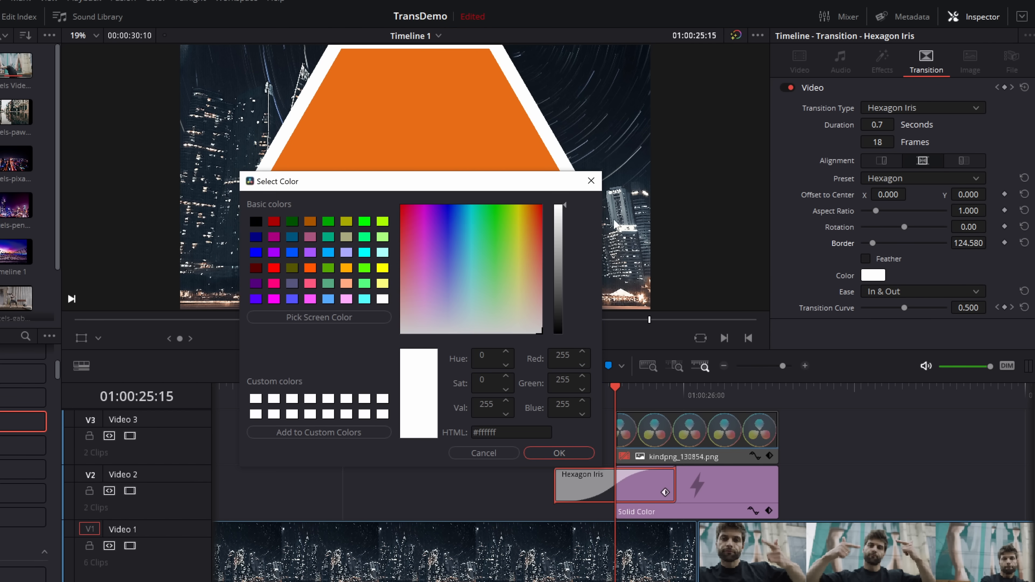
{"action": "left_click", "coordinate": [558, 452]}
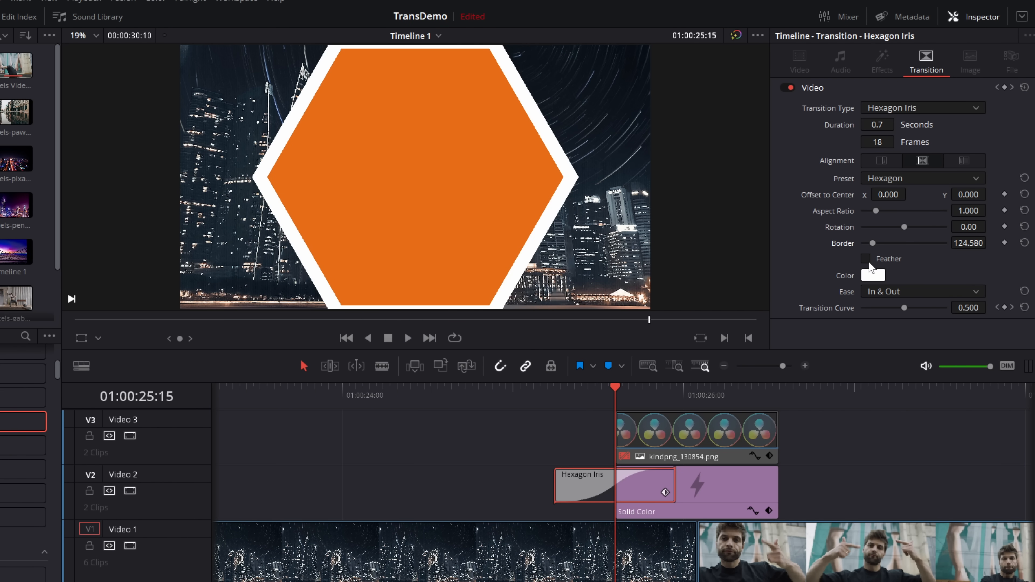
{"action": "left_click", "coordinate": [865, 258]}
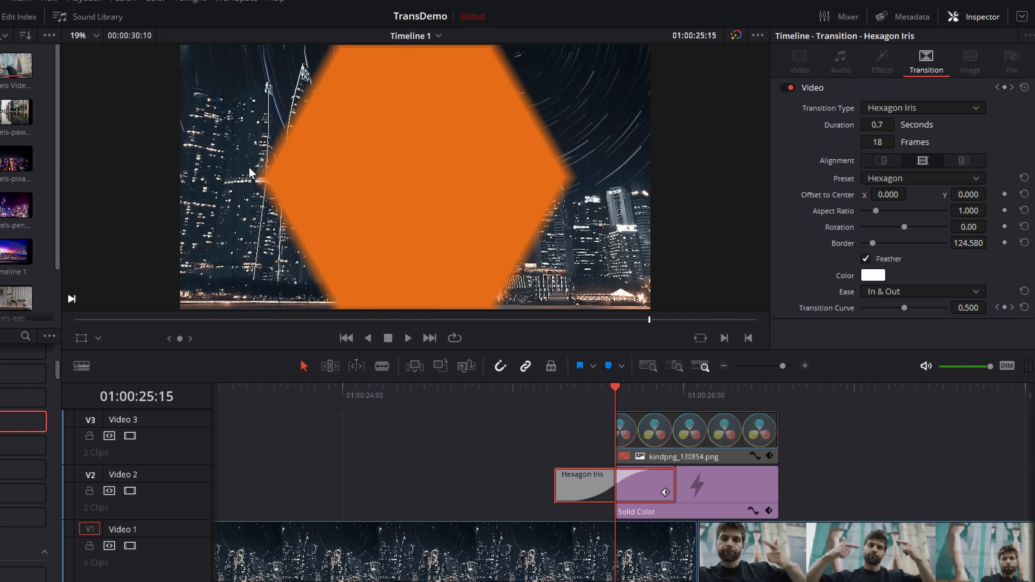
{"action": "mouse_move", "coordinate": [874, 265]}
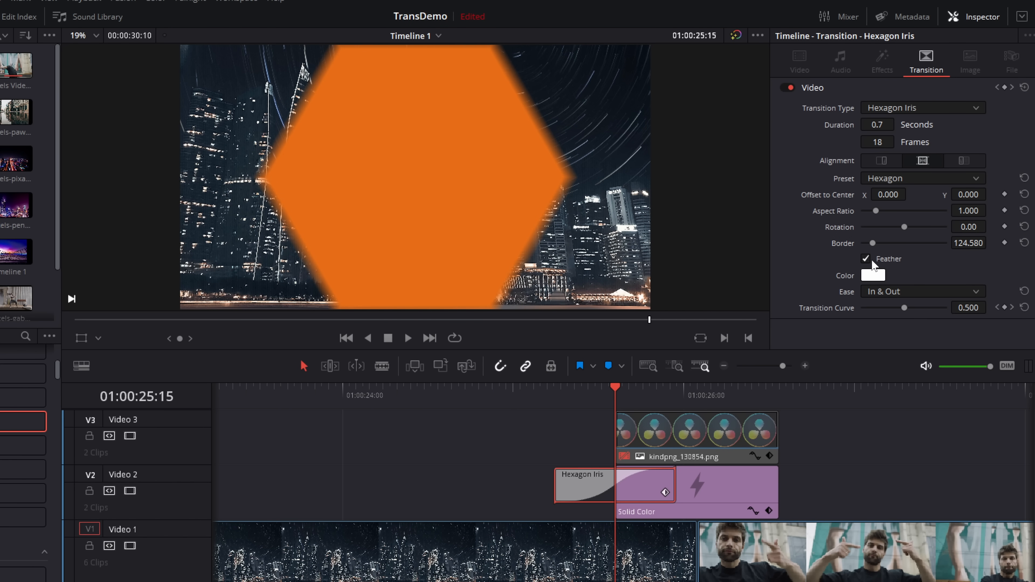
{"action": "left_click", "coordinate": [873, 275]}
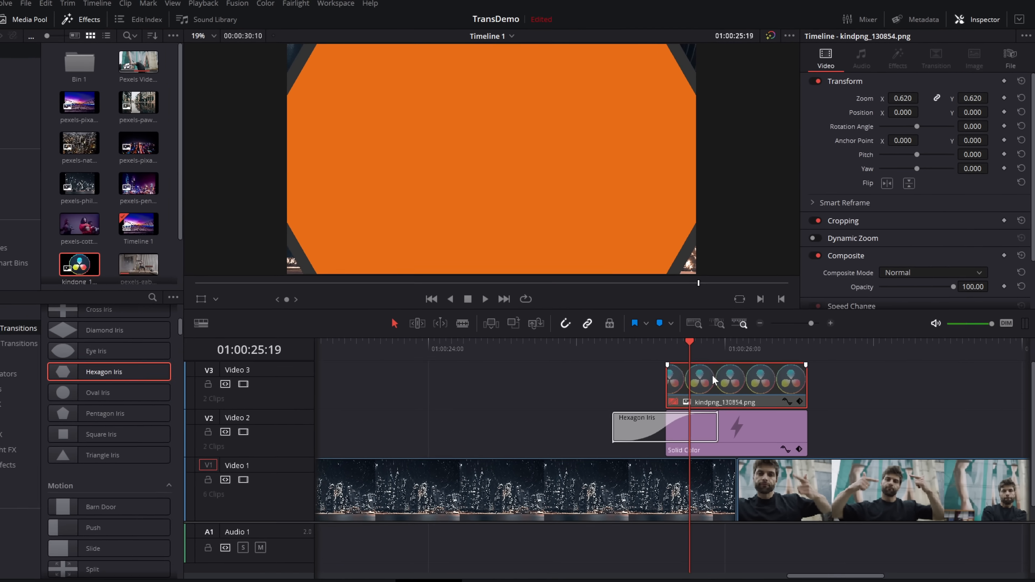
Step: Make the Hexagon Iris 1.0 s with a grey border and keyframe Rotation from 0 to 180 degrees
{"action": "left_click", "coordinate": [652, 363]}
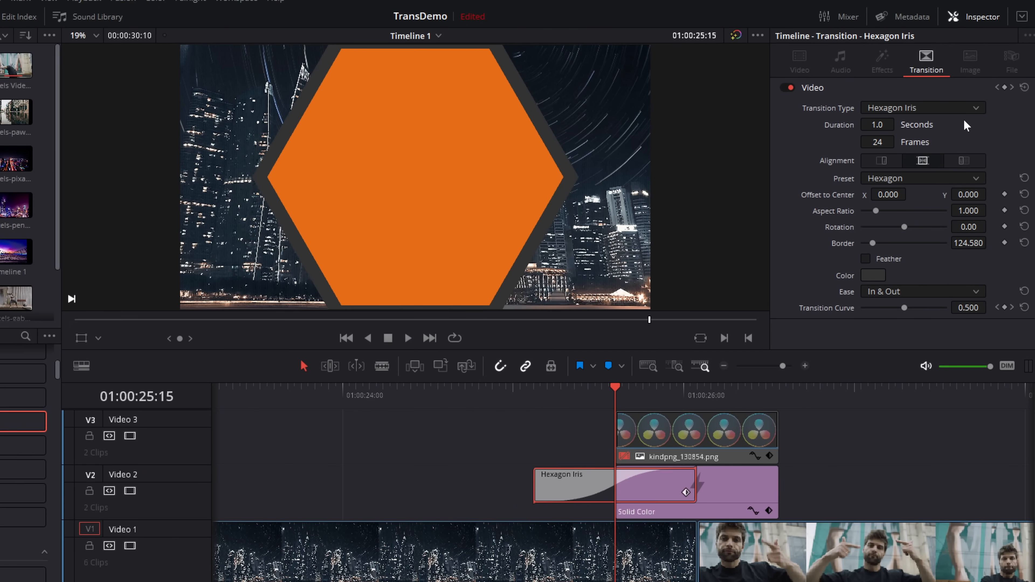
{"action": "mouse_move", "coordinate": [894, 228]}
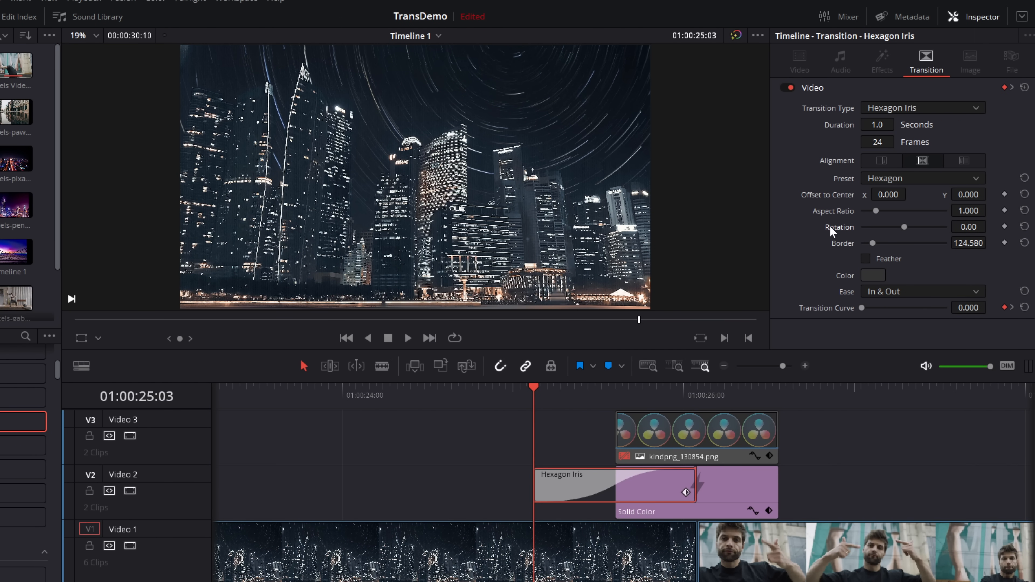
{"action": "mouse_move", "coordinate": [1002, 226]}
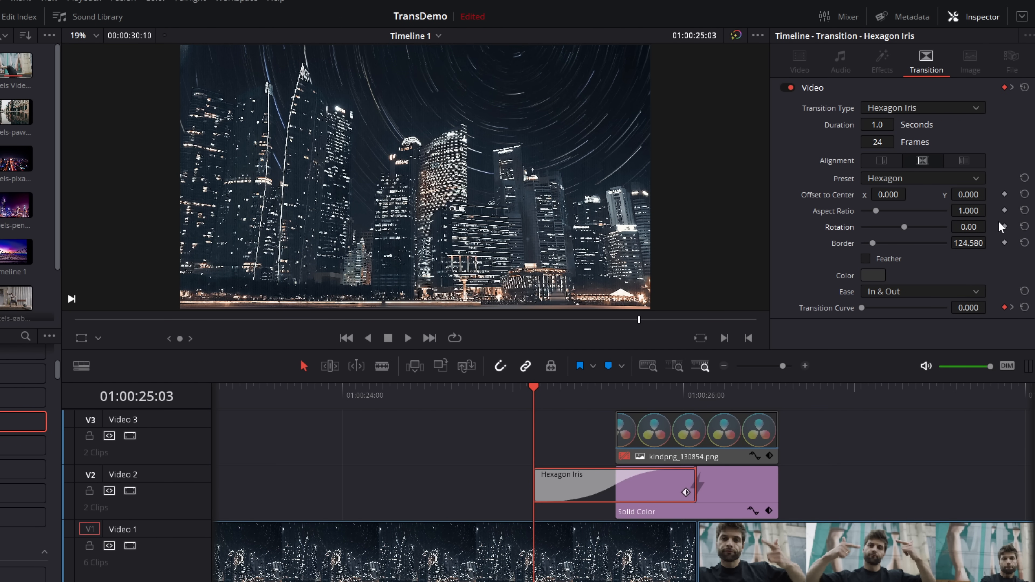
{"action": "mouse_move", "coordinate": [1004, 227]}
{"action": "type", "text": "180"}
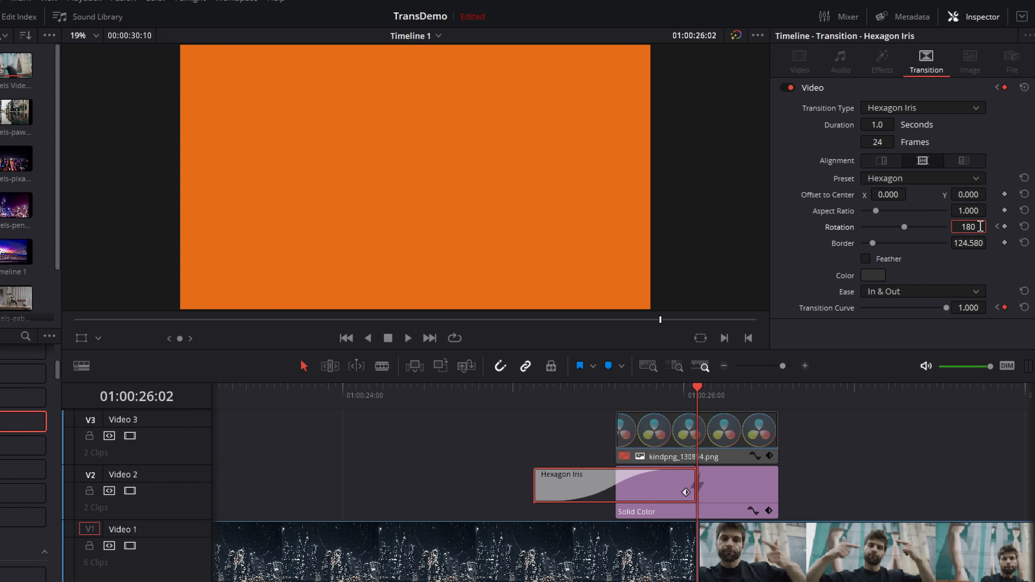
{"action": "key", "text": "Return"}
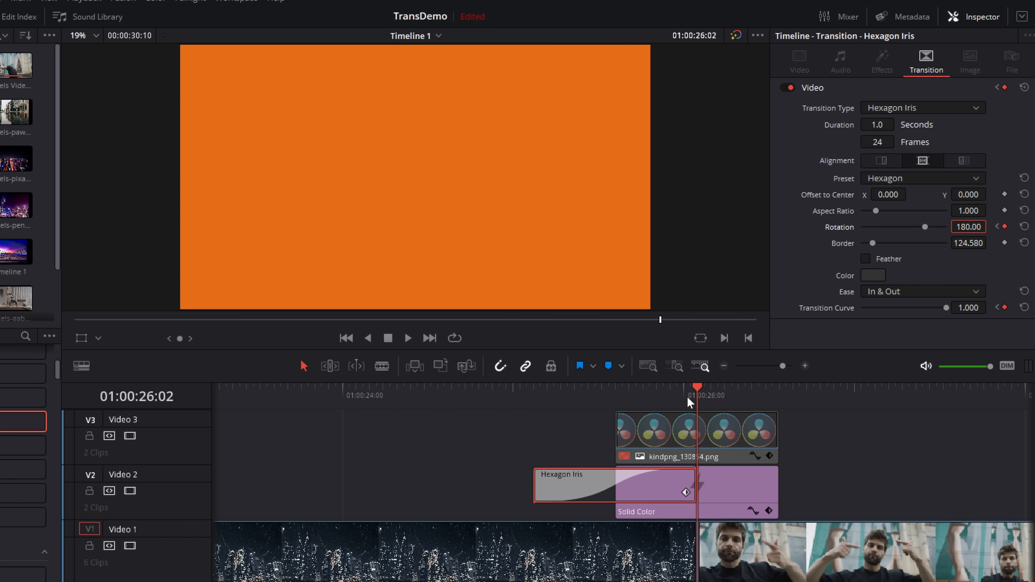
{"action": "left_click", "coordinate": [534, 387]}
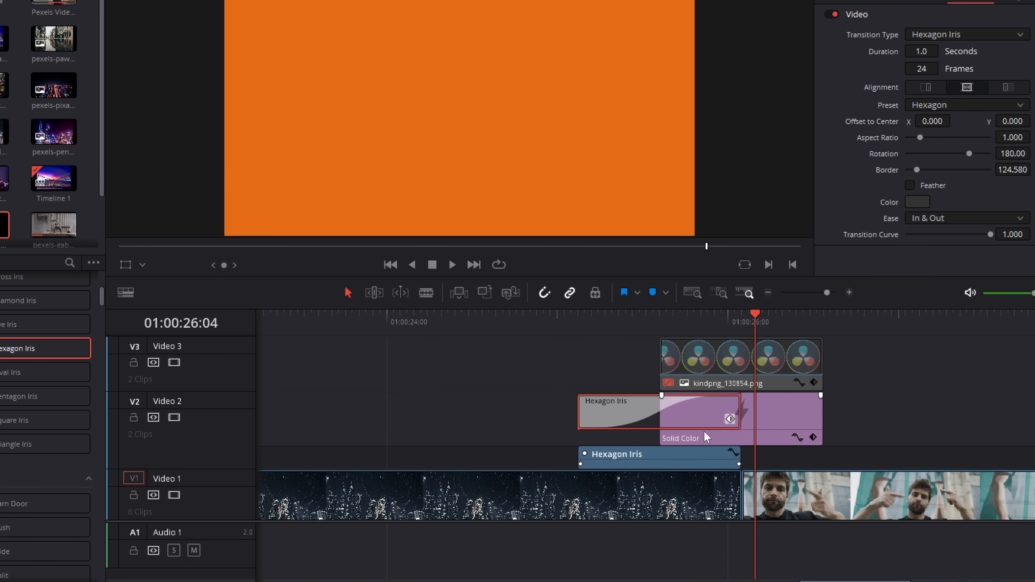
{"action": "mouse_move", "coordinate": [723, 461]}
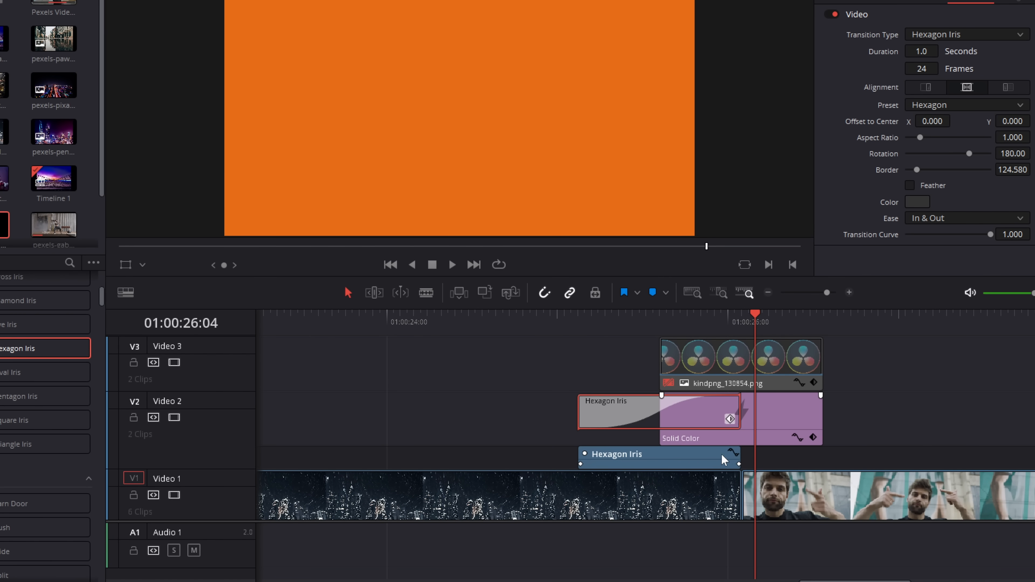
{"action": "mouse_move", "coordinate": [738, 461]}
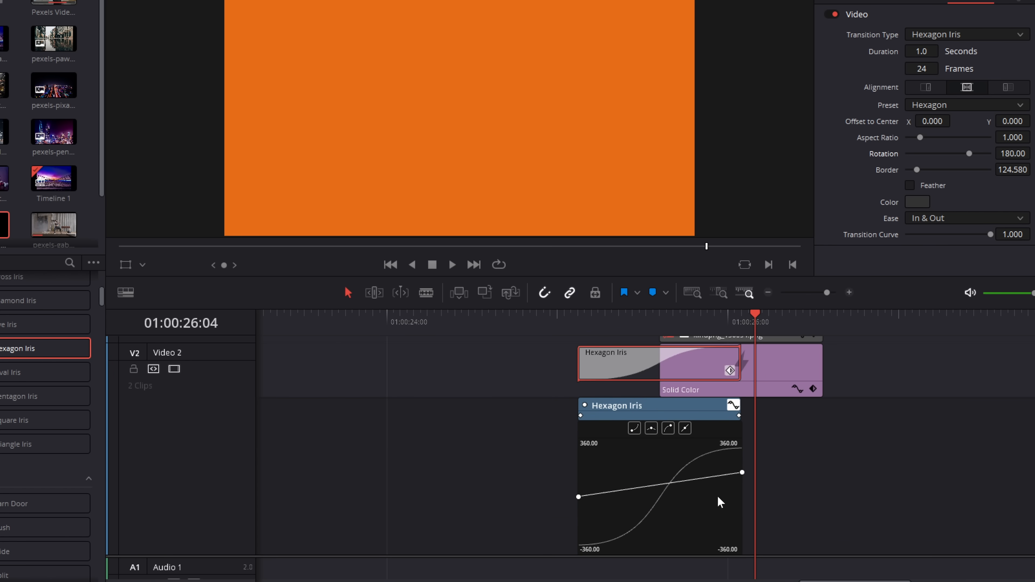
{"action": "mouse_move", "coordinate": [731, 491]}
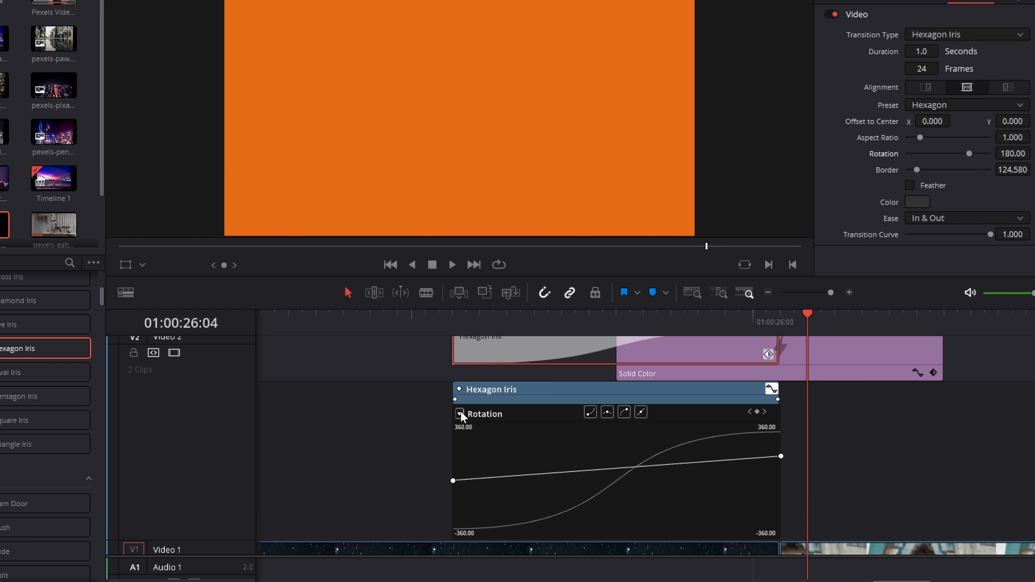
Step: Hide then re-show the Rotation curve in the transition's keyframe curve graph
{"action": "left_click", "coordinate": [461, 414]}
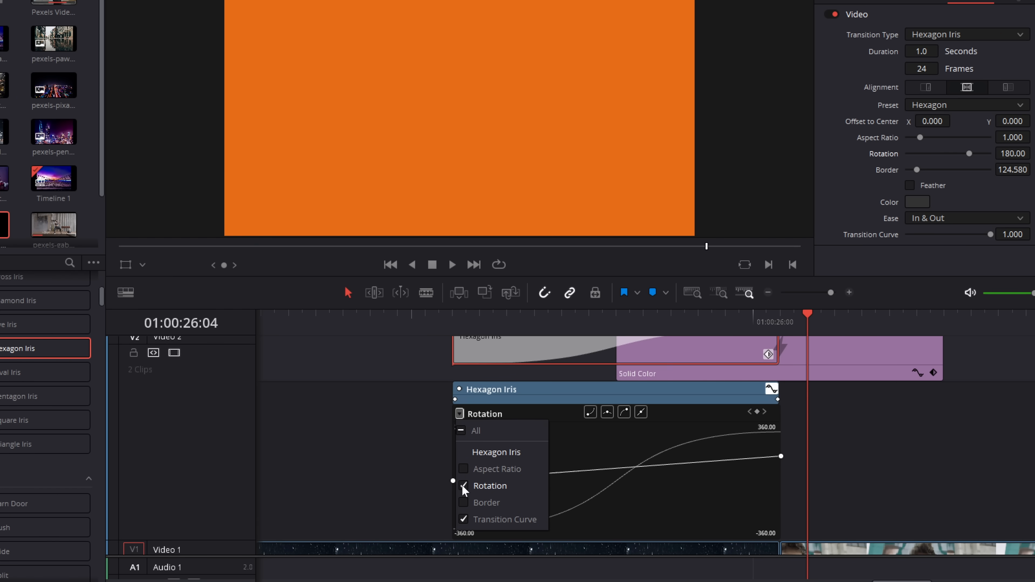
{"action": "left_click", "coordinate": [462, 485]}
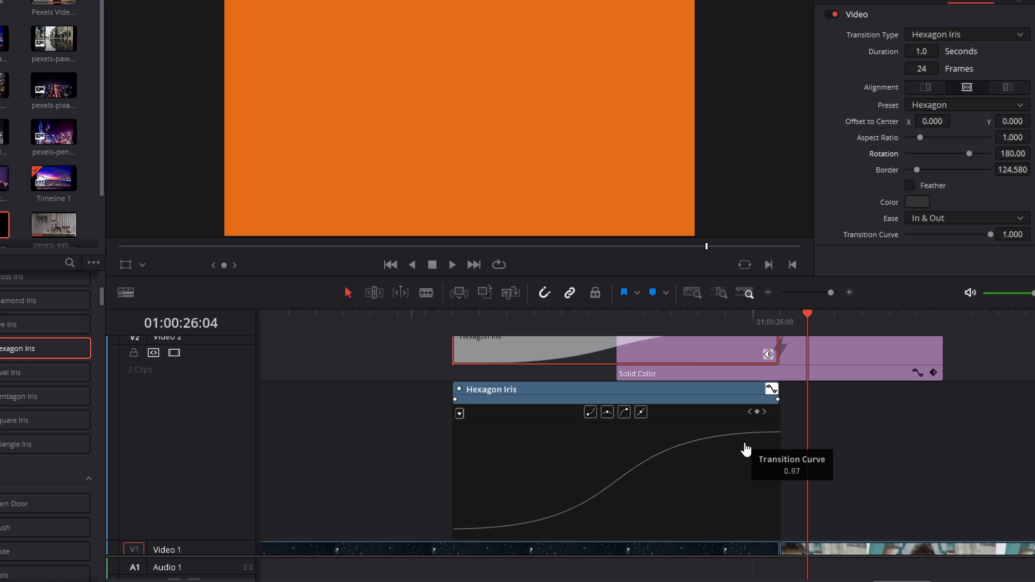
{"action": "mouse_move", "coordinate": [617, 486]}
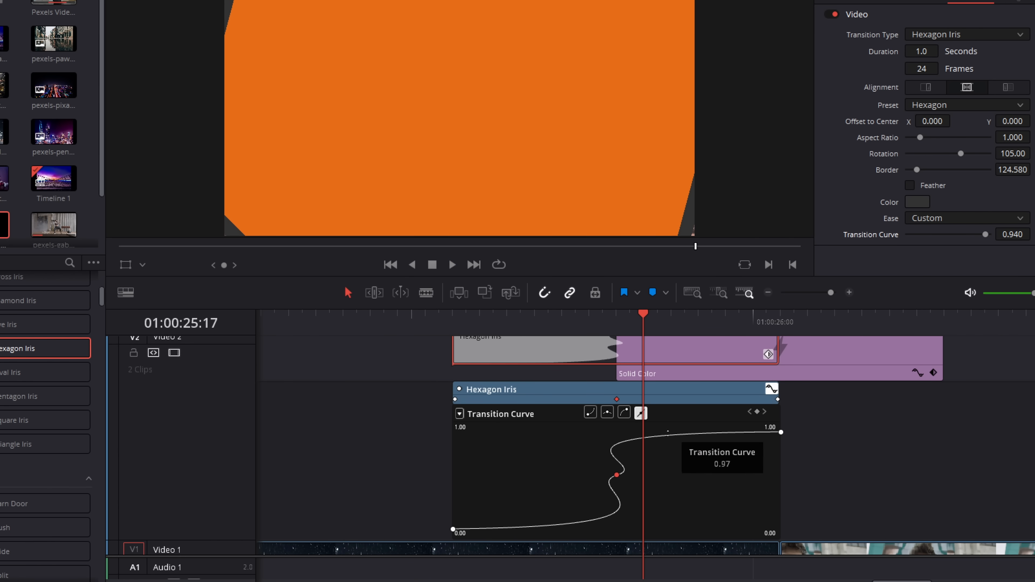
{"action": "mouse_move", "coordinate": [650, 507]}
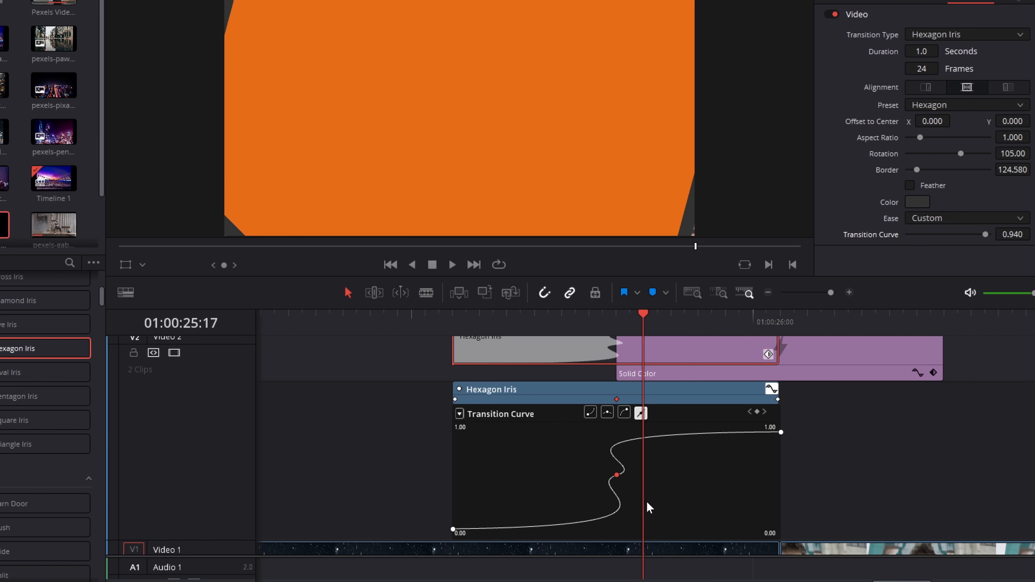
{"action": "left_click", "coordinate": [459, 414]}
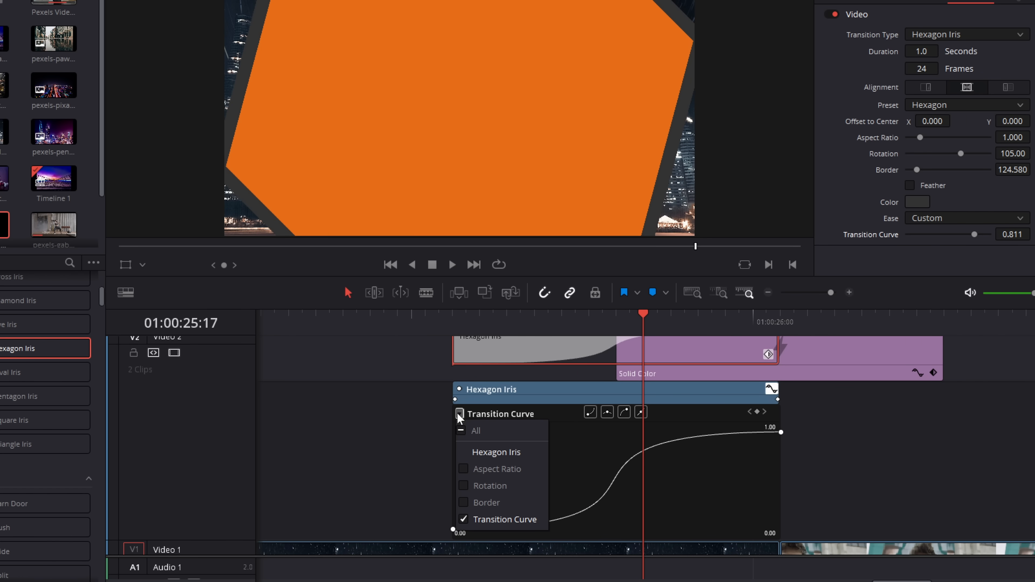
{"action": "left_click", "coordinate": [490, 485]}
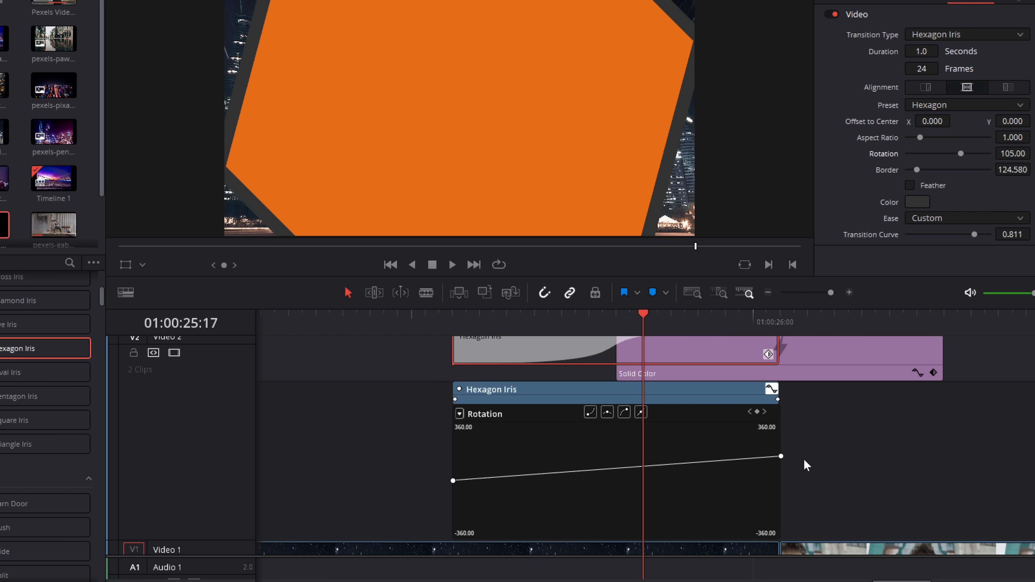
{"action": "mouse_move", "coordinate": [453, 480]}
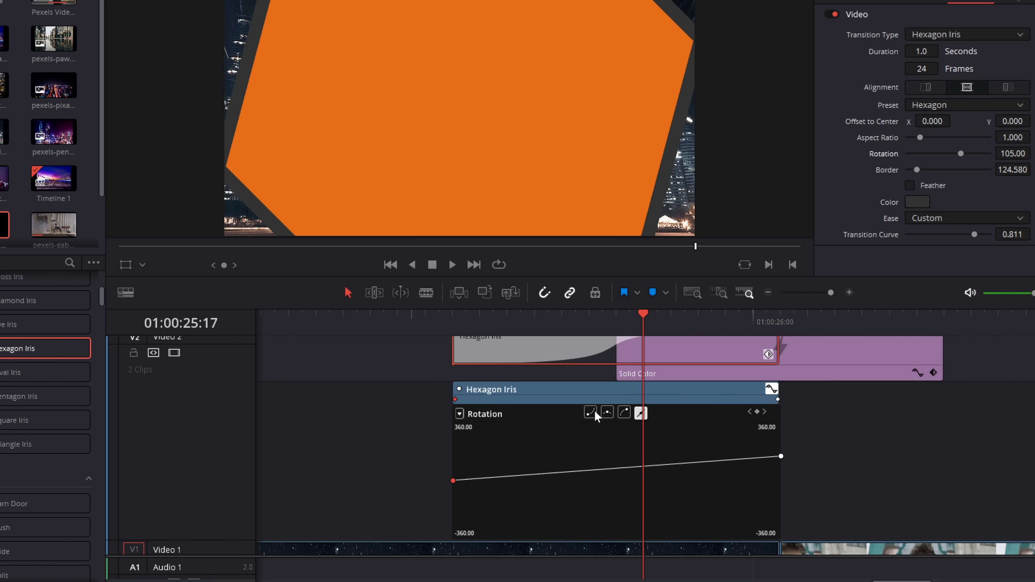
{"action": "mouse_move", "coordinate": [608, 420]}
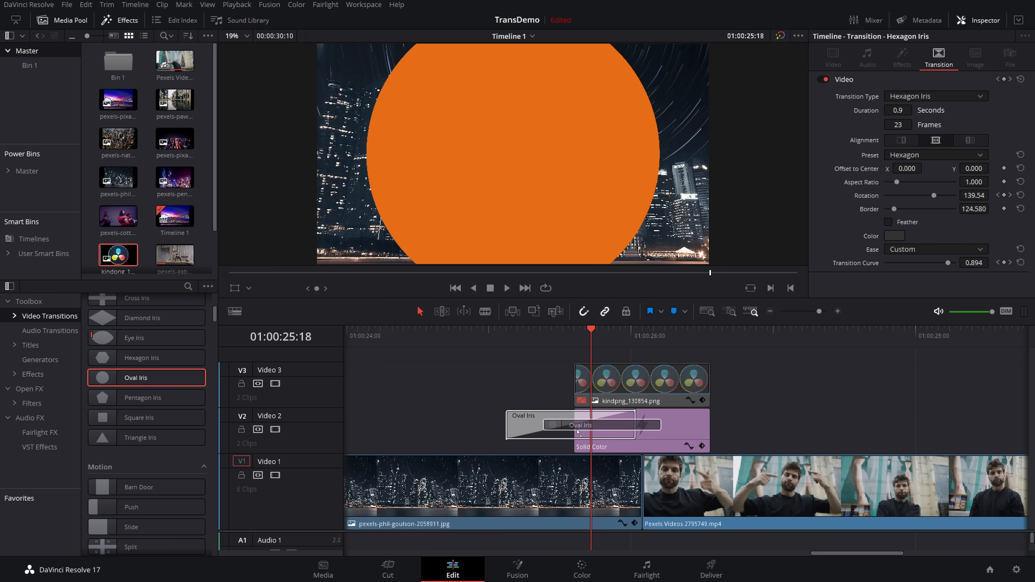
Step: Change the Transition Type to Eye Iris, play it back, then reopen the type list for Arrow Iris
{"action": "left_click", "coordinate": [591, 426]}
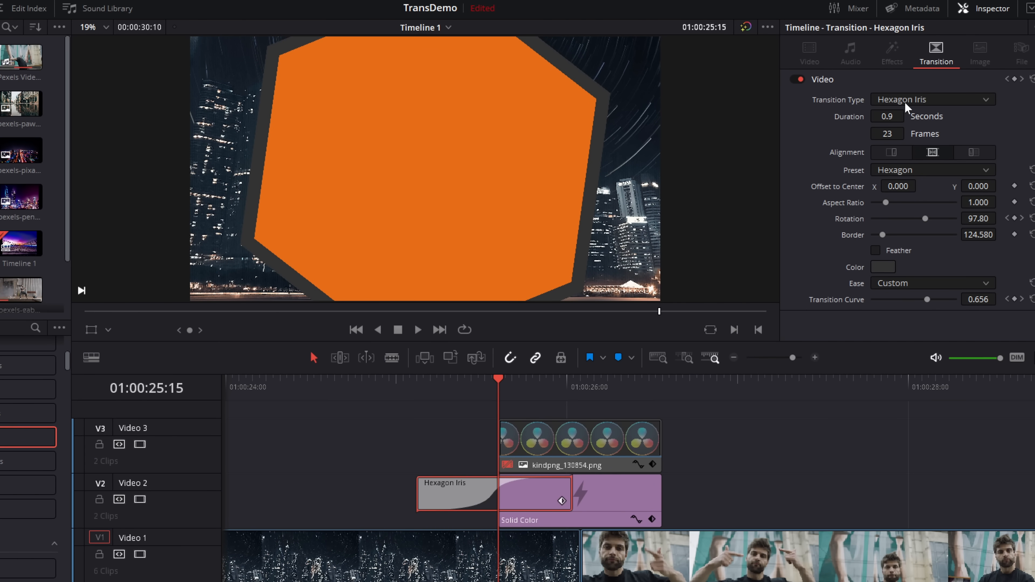
{"action": "left_click", "coordinate": [932, 99]}
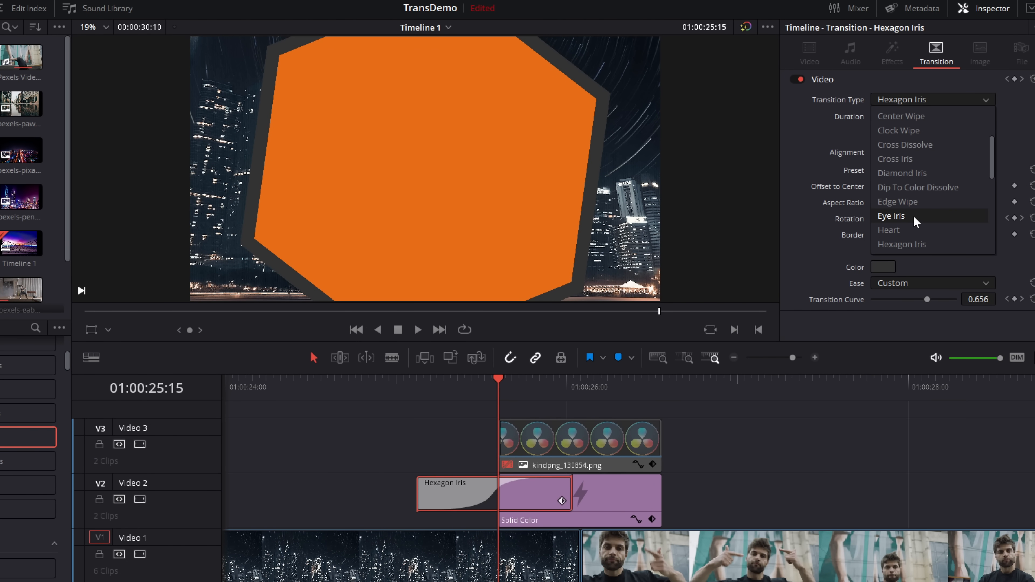
{"action": "left_click", "coordinate": [891, 215]}
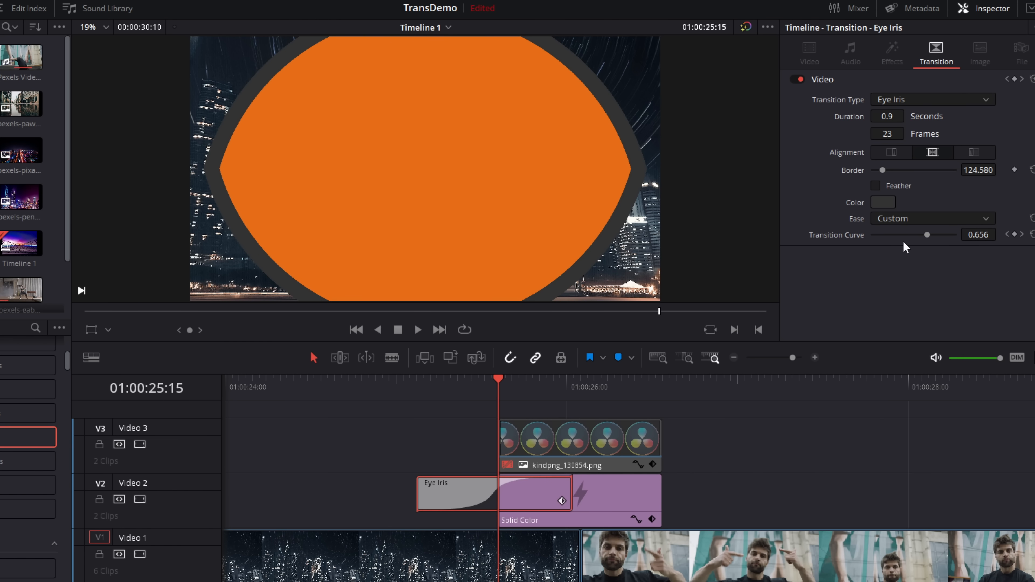
{"action": "mouse_move", "coordinate": [873, 183]}
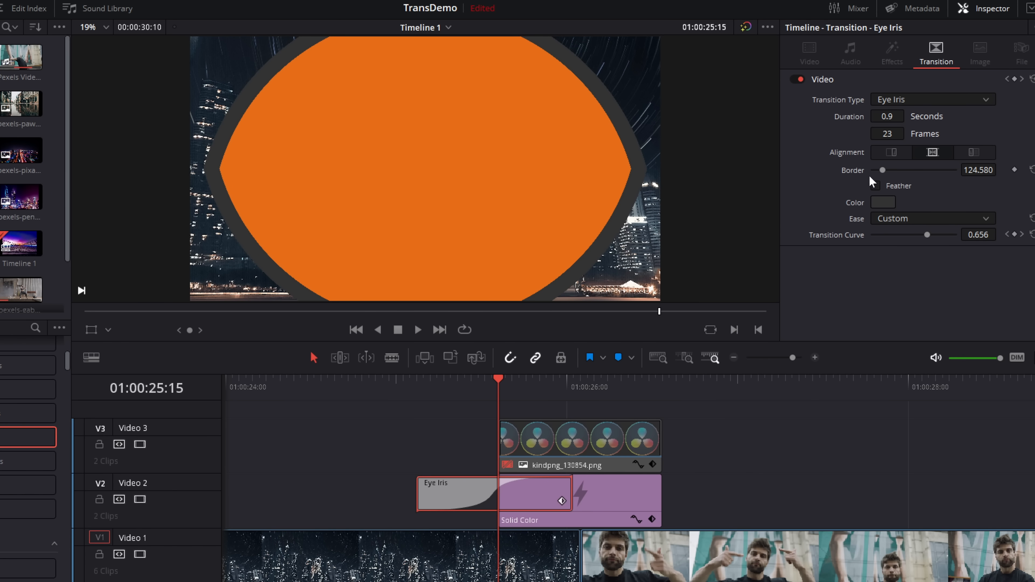
{"action": "mouse_move", "coordinate": [424, 393]}
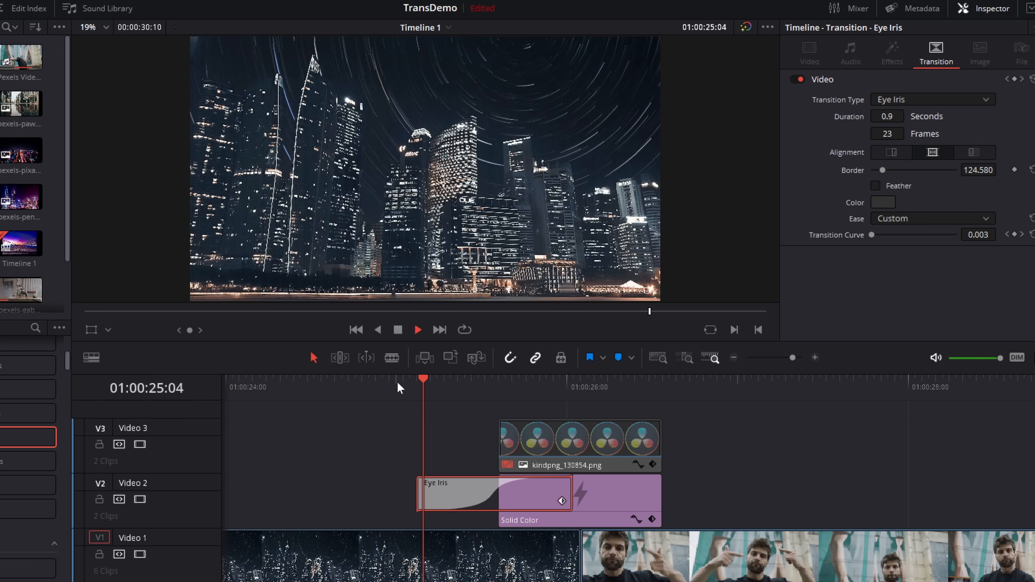
{"action": "left_click", "coordinate": [931, 99]}
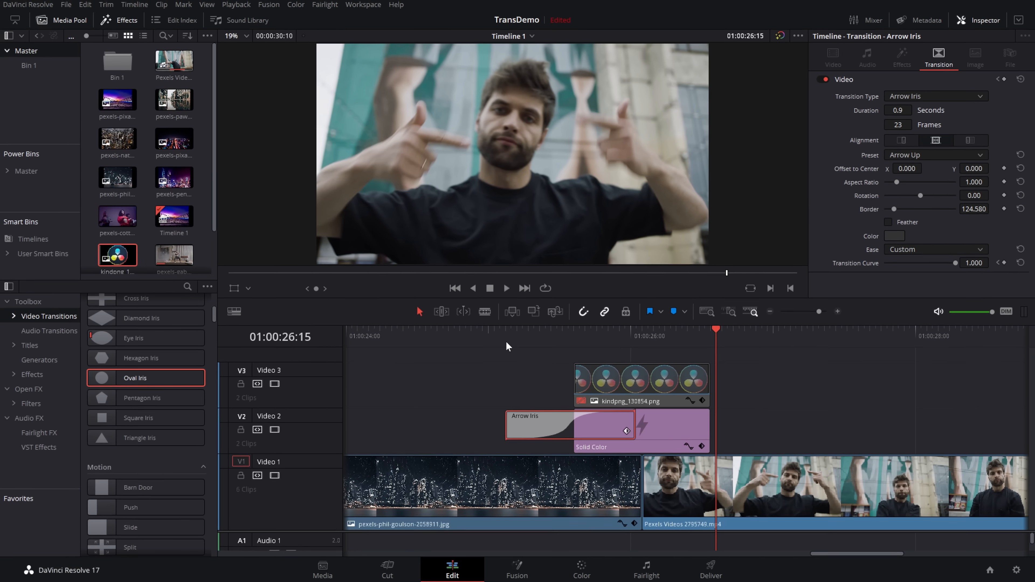
Step: Save the customized Hexagon Iris as a user transition preset named '180 Hex'
{"action": "right_click", "coordinate": [570, 406]}
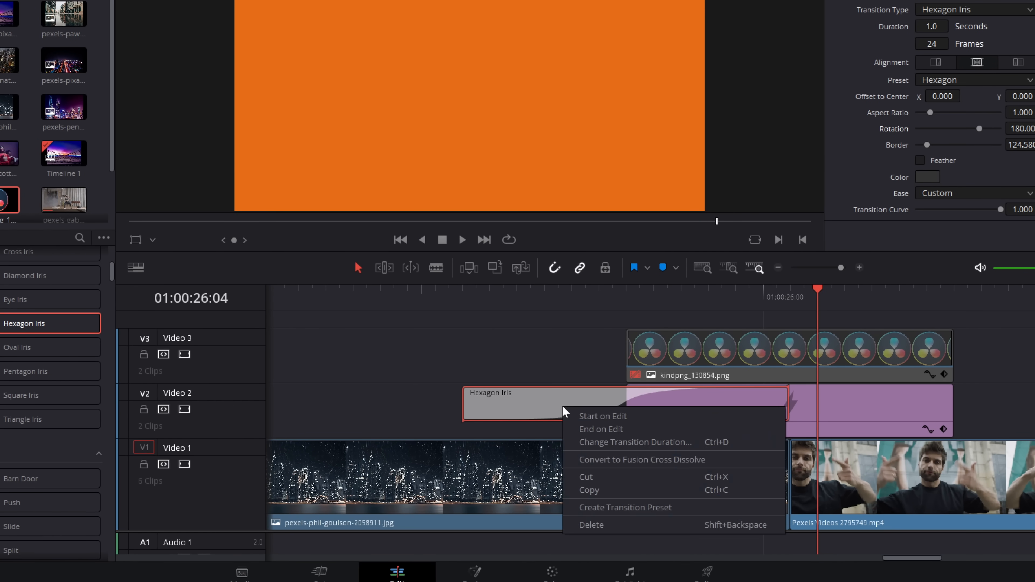
{"action": "mouse_move", "coordinate": [599, 507]}
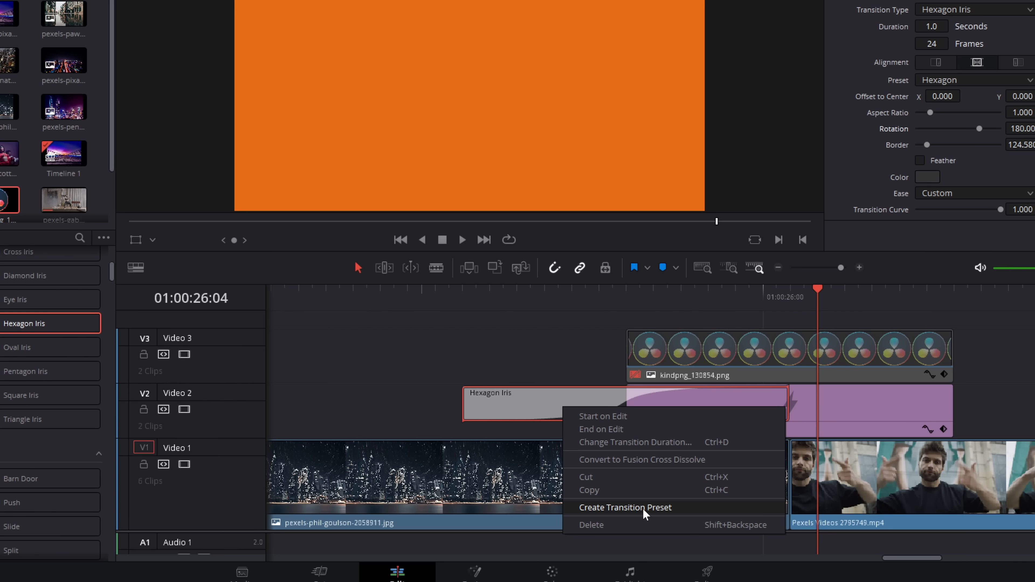
{"action": "left_click", "coordinate": [624, 506]}
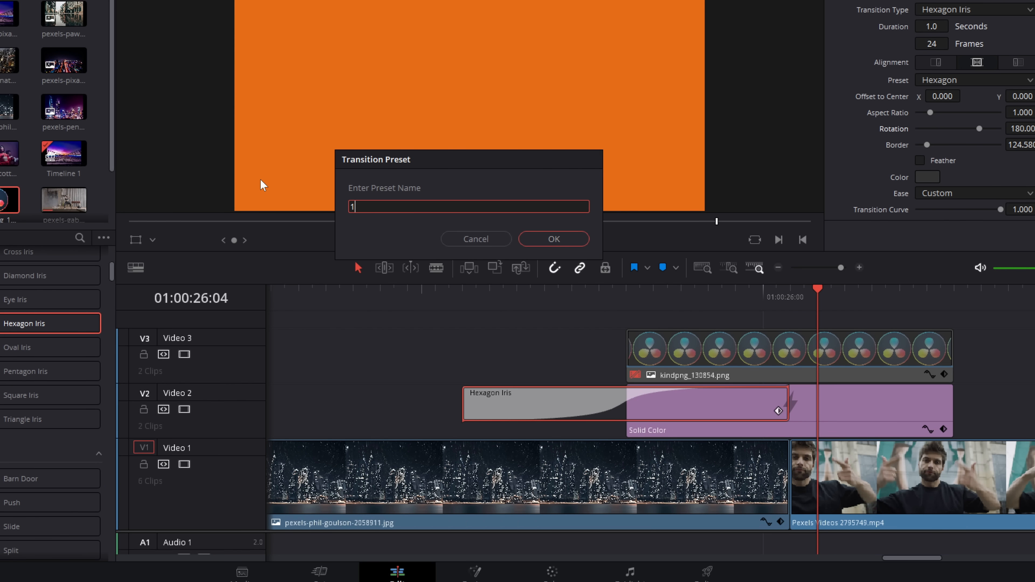
{"action": "type", "text": "180 Hex"}
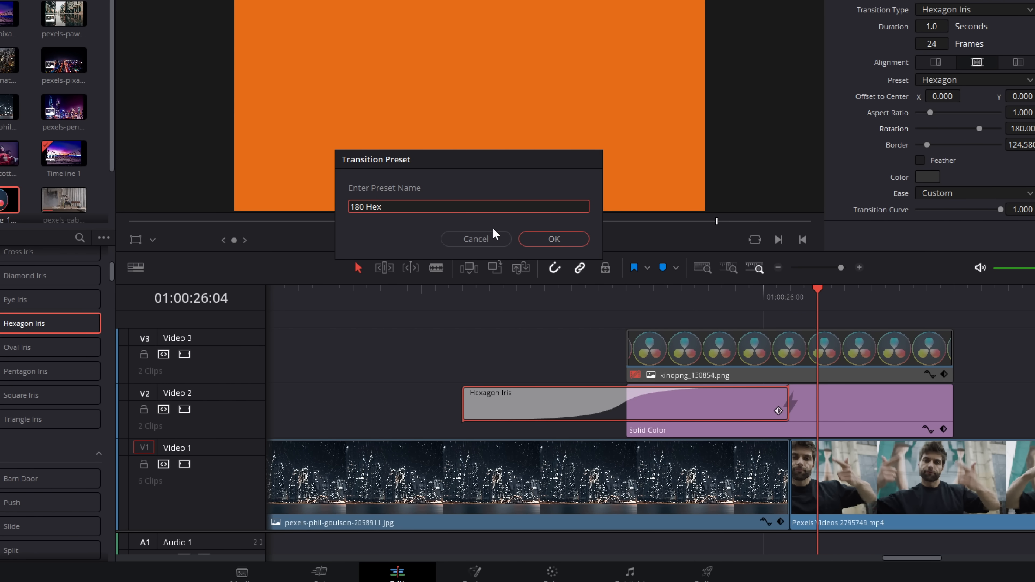
{"action": "left_click", "coordinate": [552, 238]}
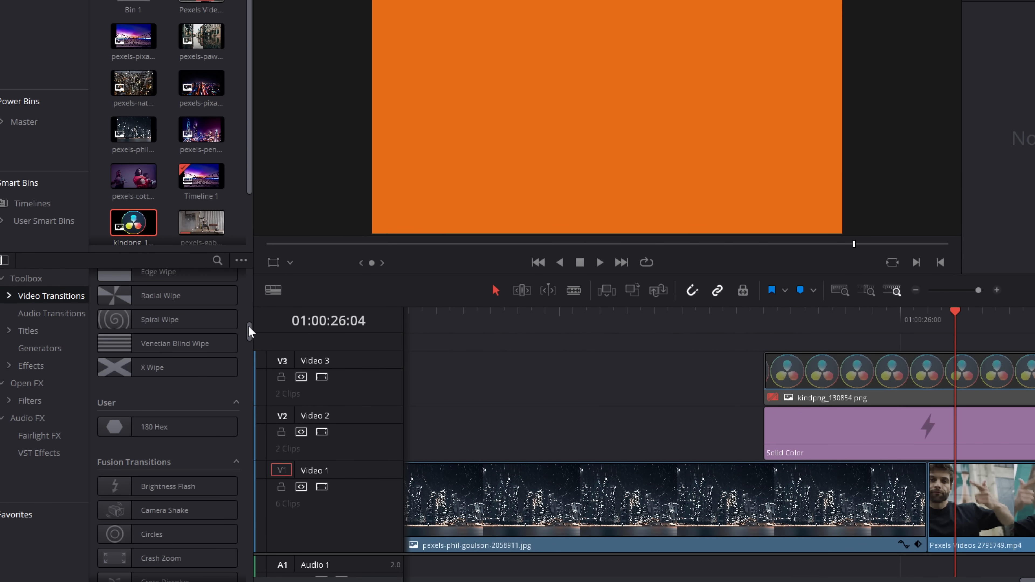
{"action": "mouse_move", "coordinate": [182, 451]}
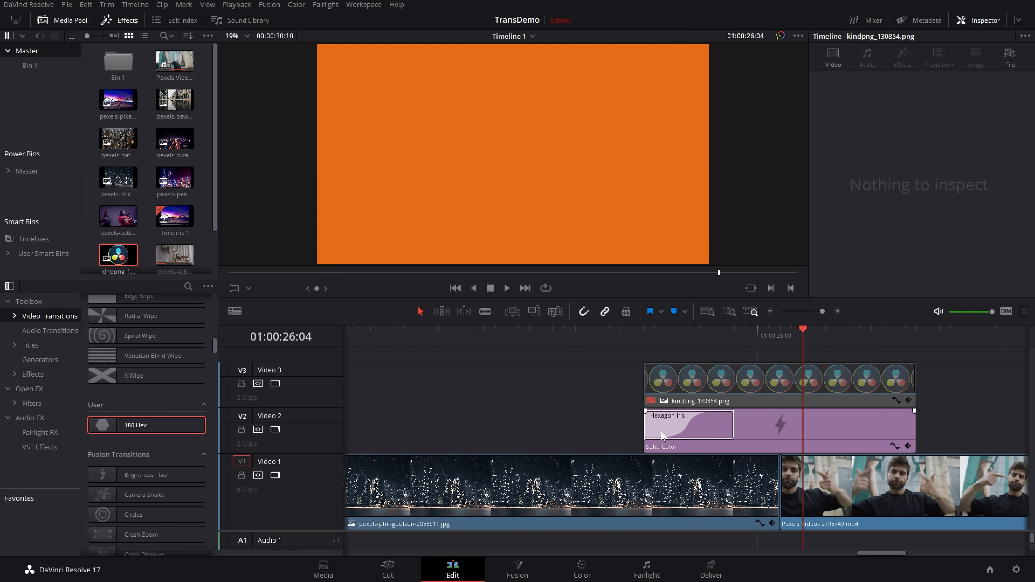
Step: Apply the 180 Hex user preset to the Solid Color clip's edit point on Video 2 and check it
{"action": "left_click", "coordinate": [686, 424]}
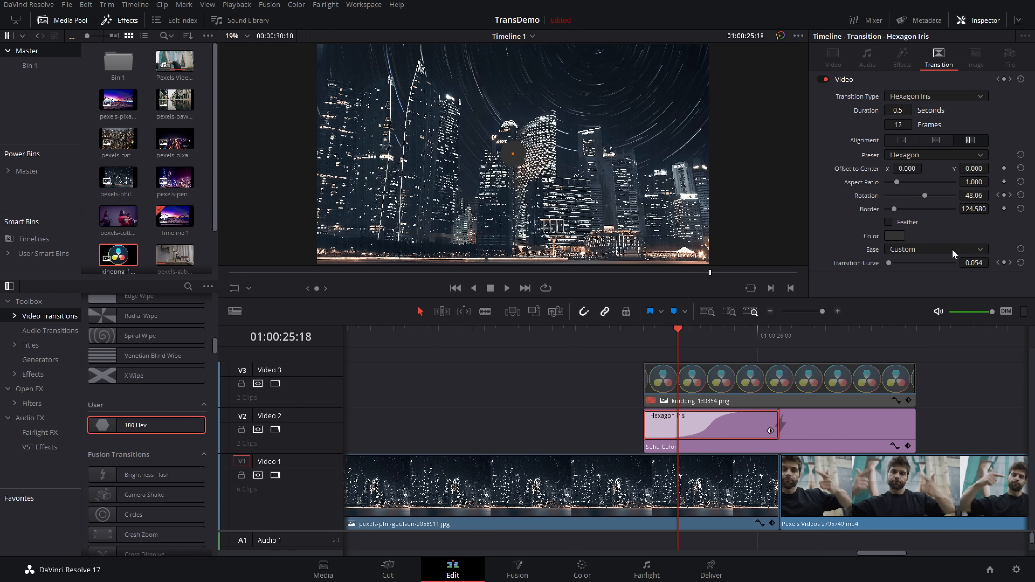
{"action": "mouse_move", "coordinate": [871, 235]}
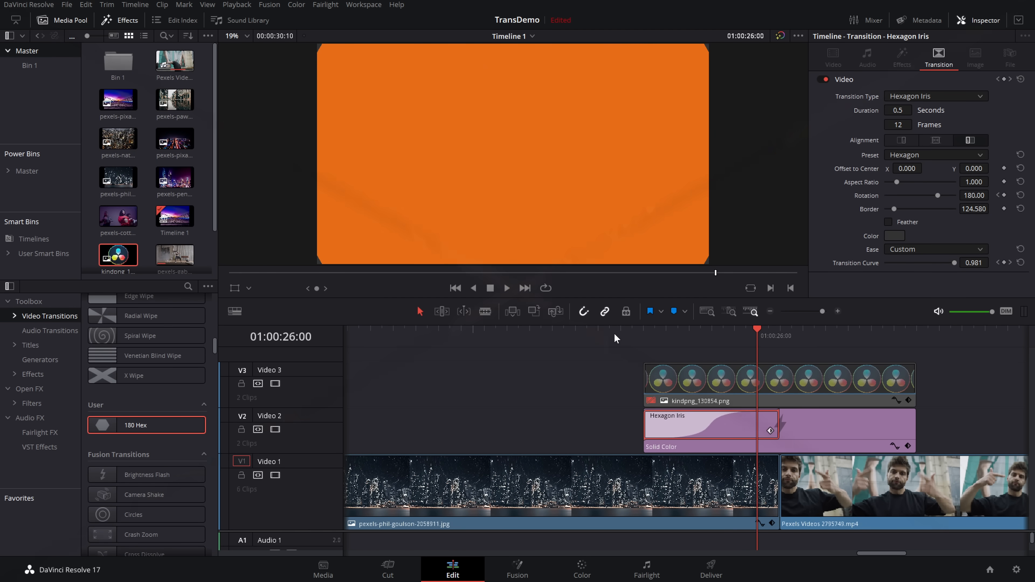
{"action": "left_click", "coordinate": [709, 424]}
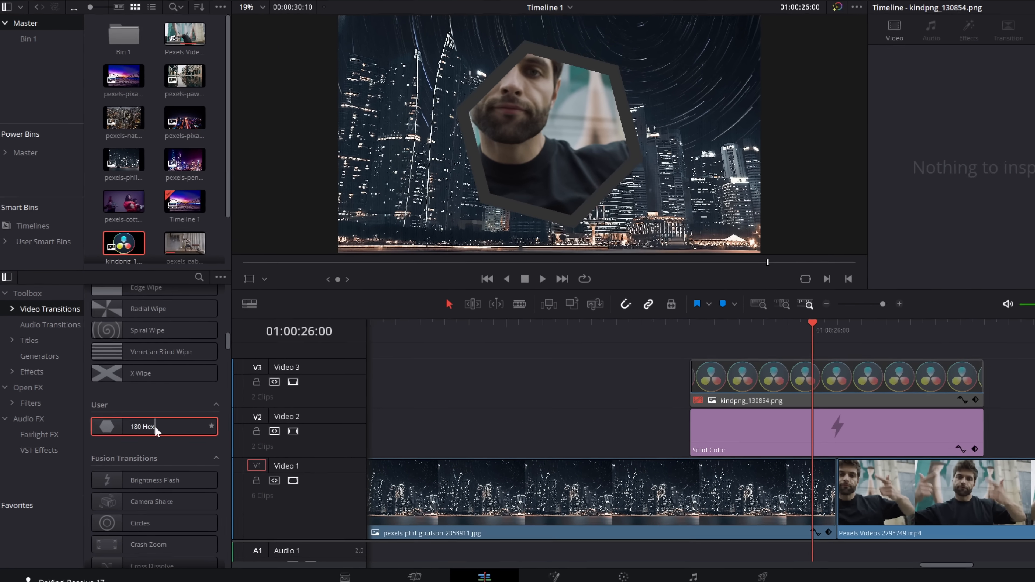
{"action": "right_click", "coordinate": [152, 427]}
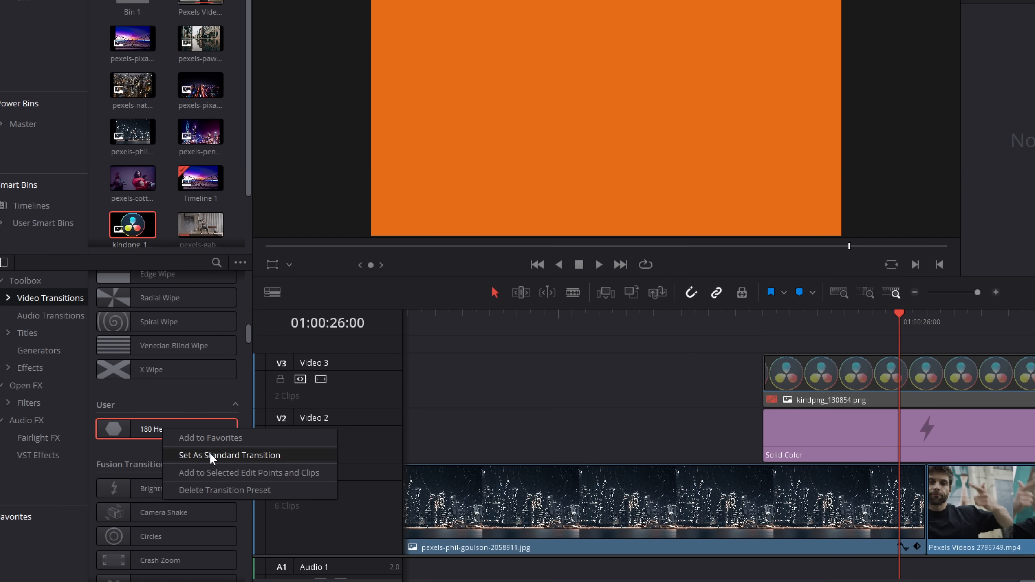
{"action": "mouse_move", "coordinate": [235, 464]}
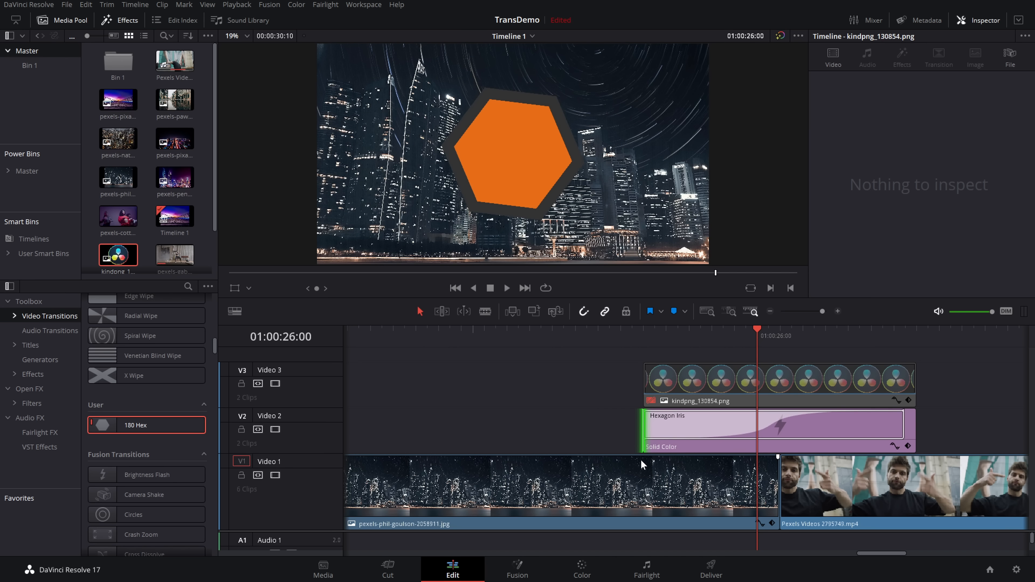
{"action": "left_click", "coordinate": [700, 424]}
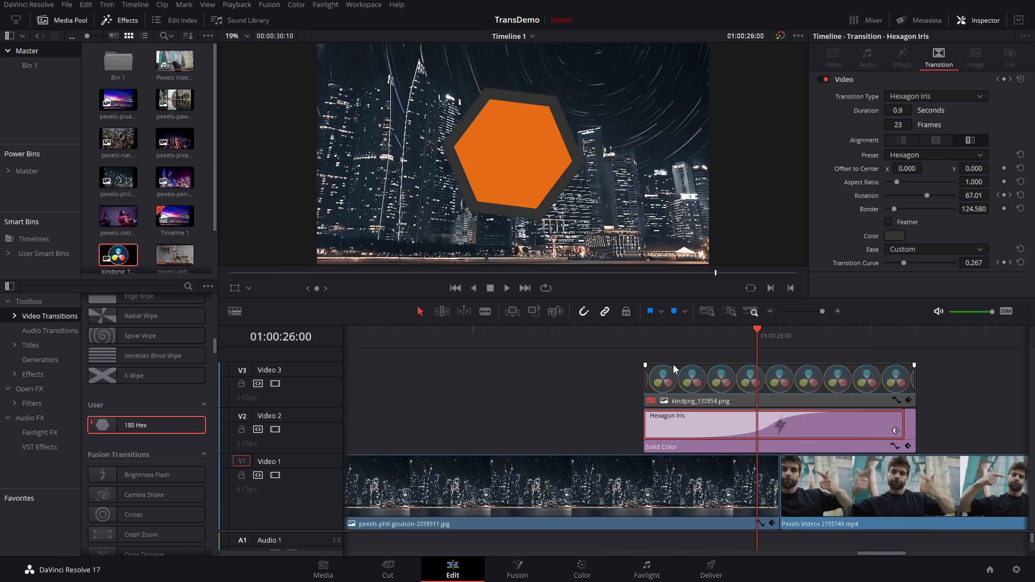